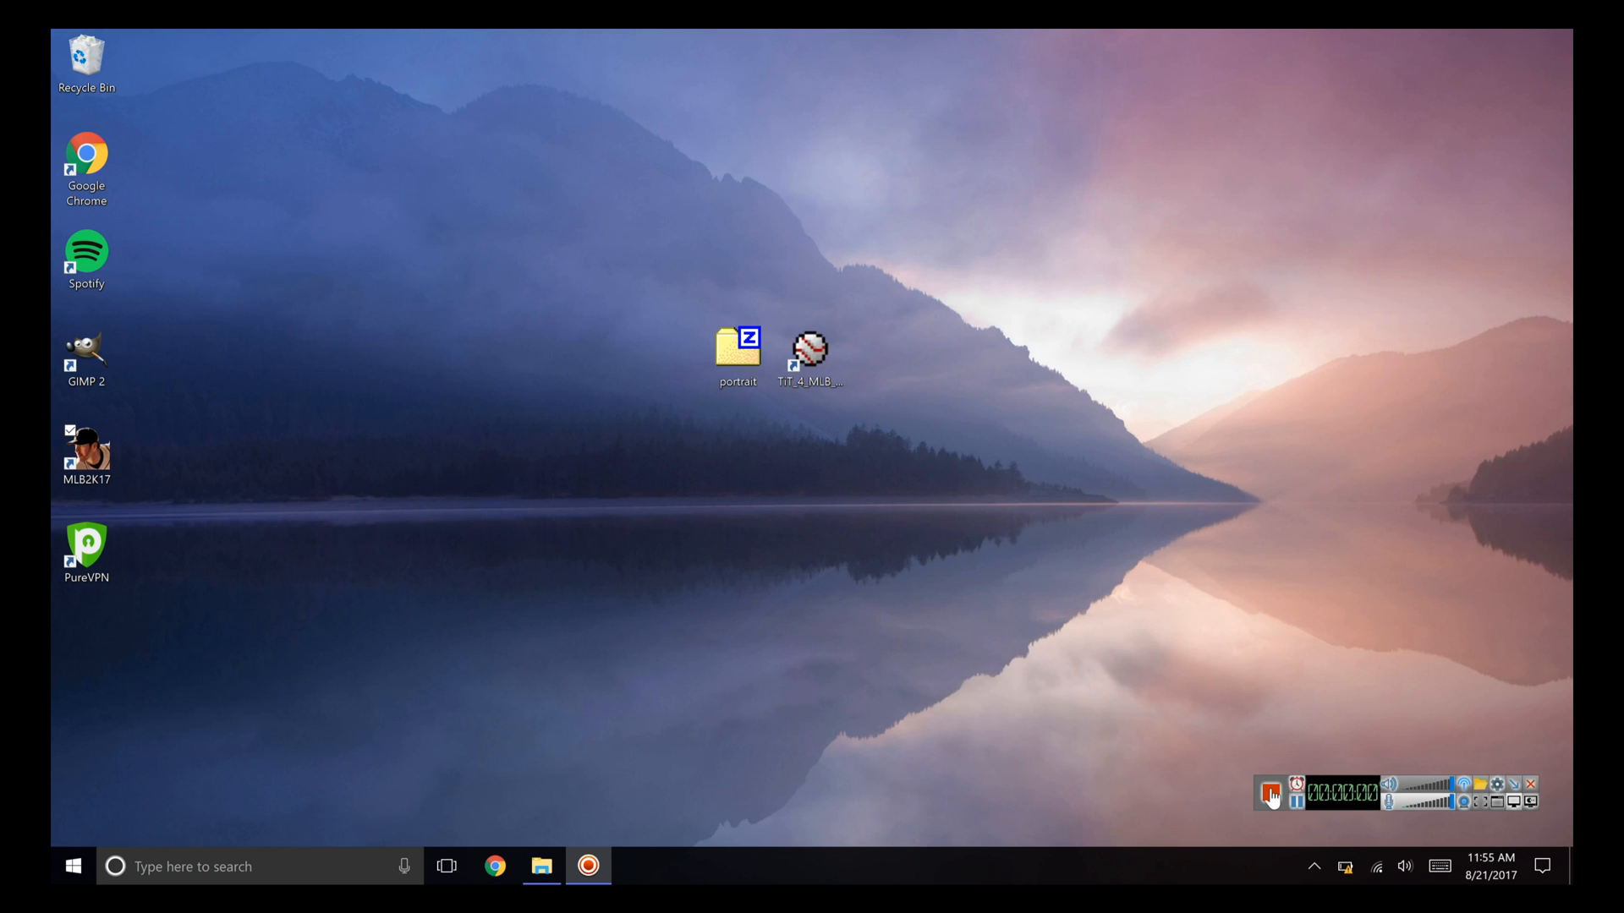
Locate the installer shortcut and portrait.zip on the desktop and launch Total Installer Thingy
{"action": "left_click", "coordinate": [1270, 794]}
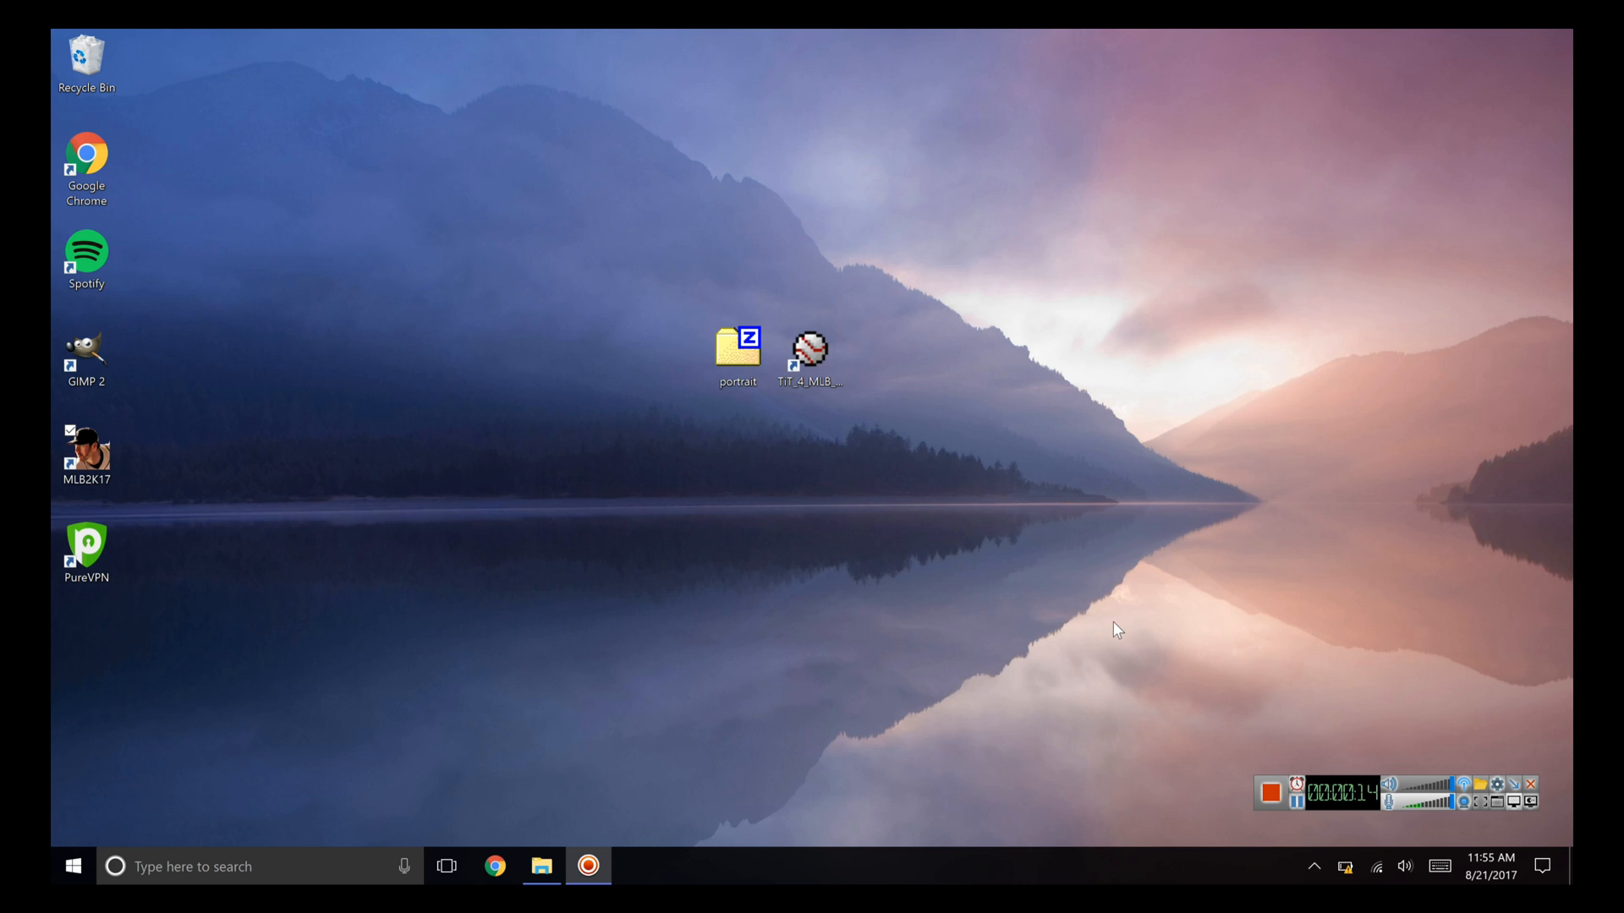
{"action": "mouse_move", "coordinate": [756, 364]}
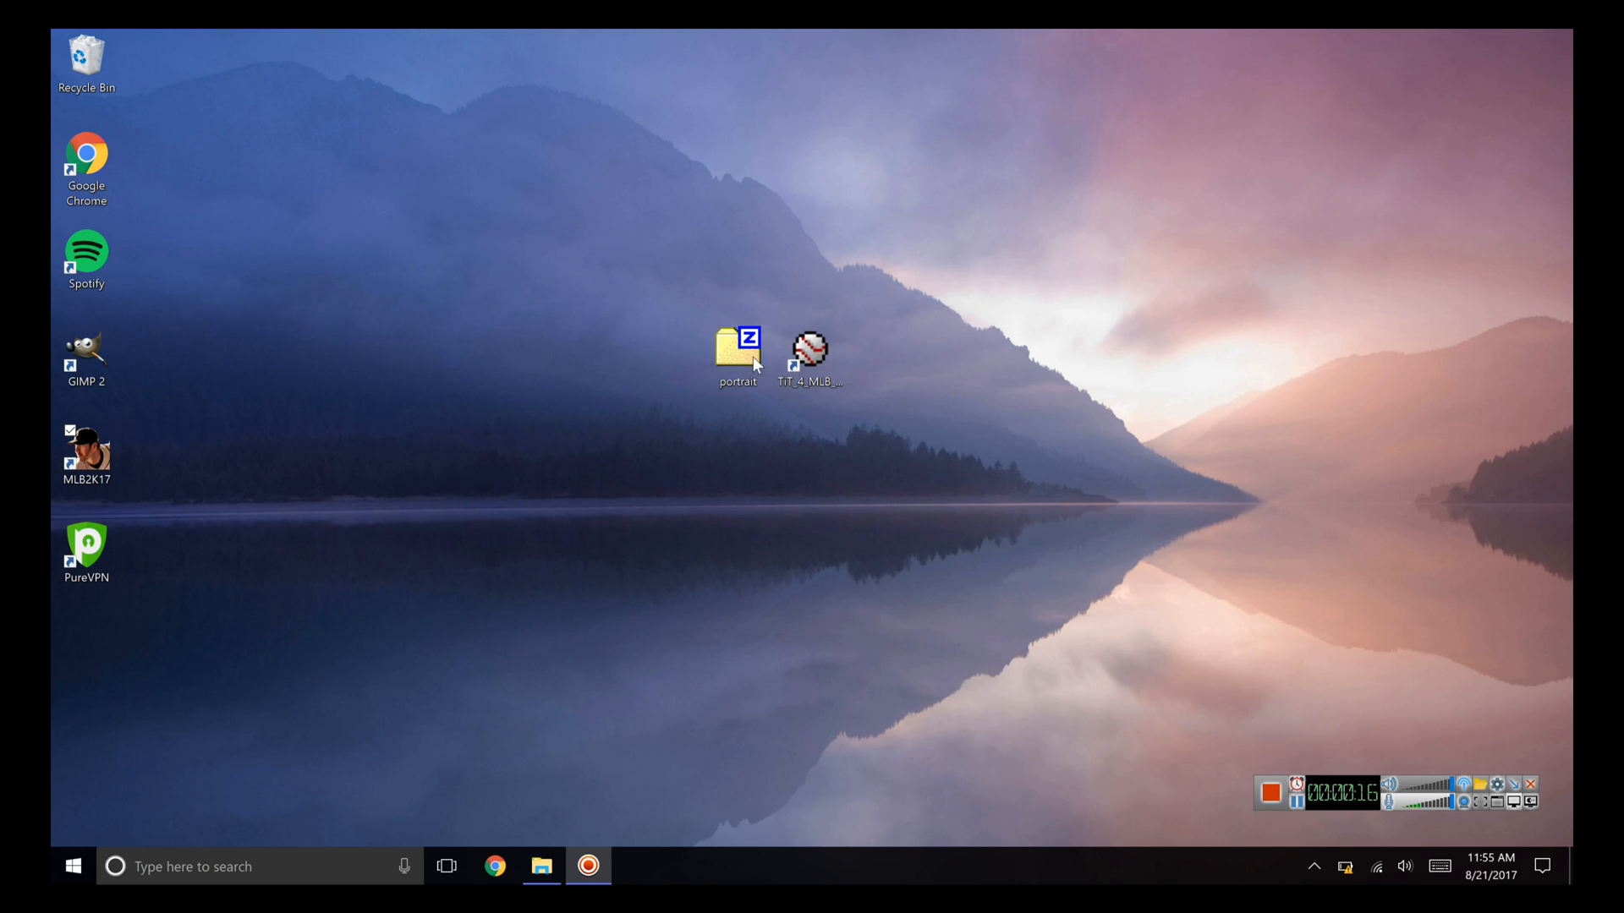
{"action": "left_click", "coordinate": [810, 351]}
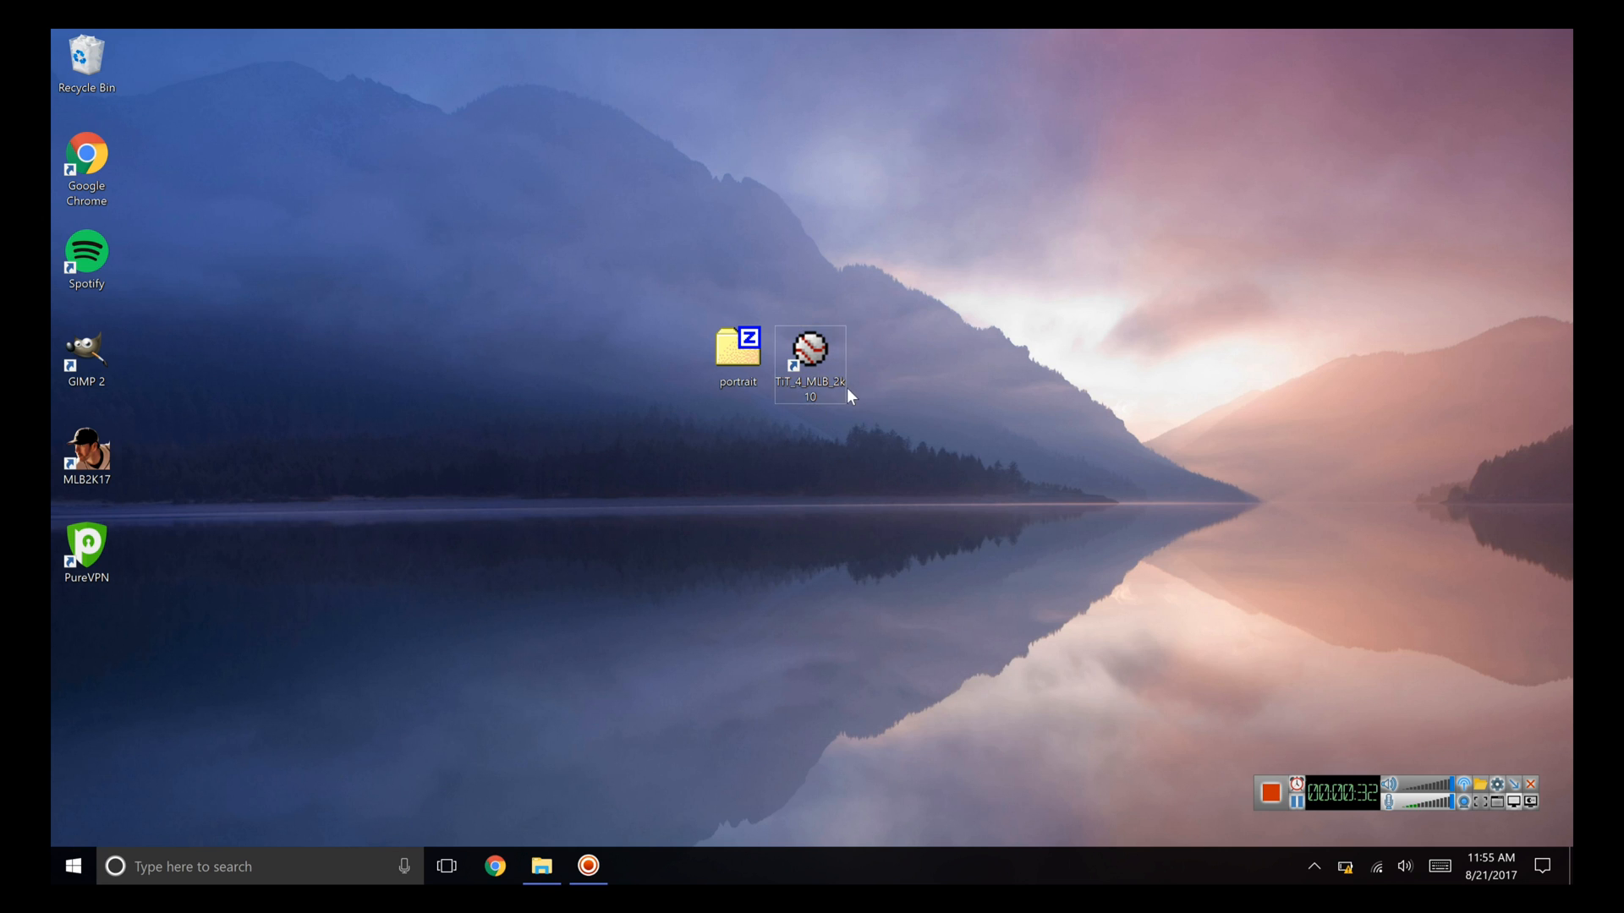
{"action": "left_click", "coordinate": [810, 362]}
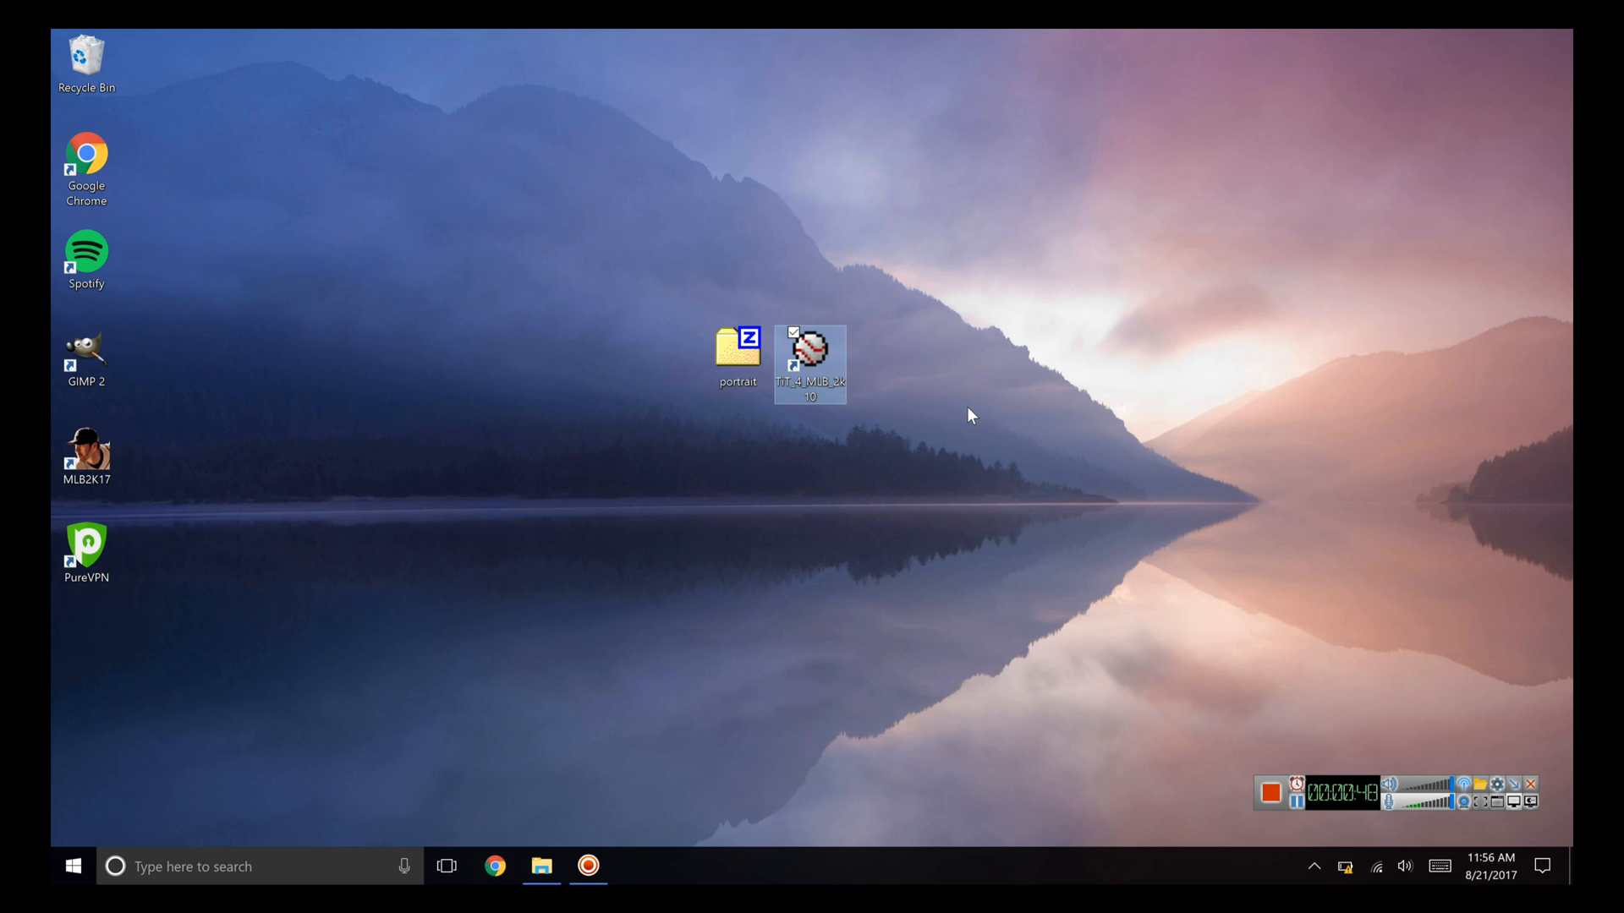
{"action": "mouse_move", "coordinate": [849, 428]}
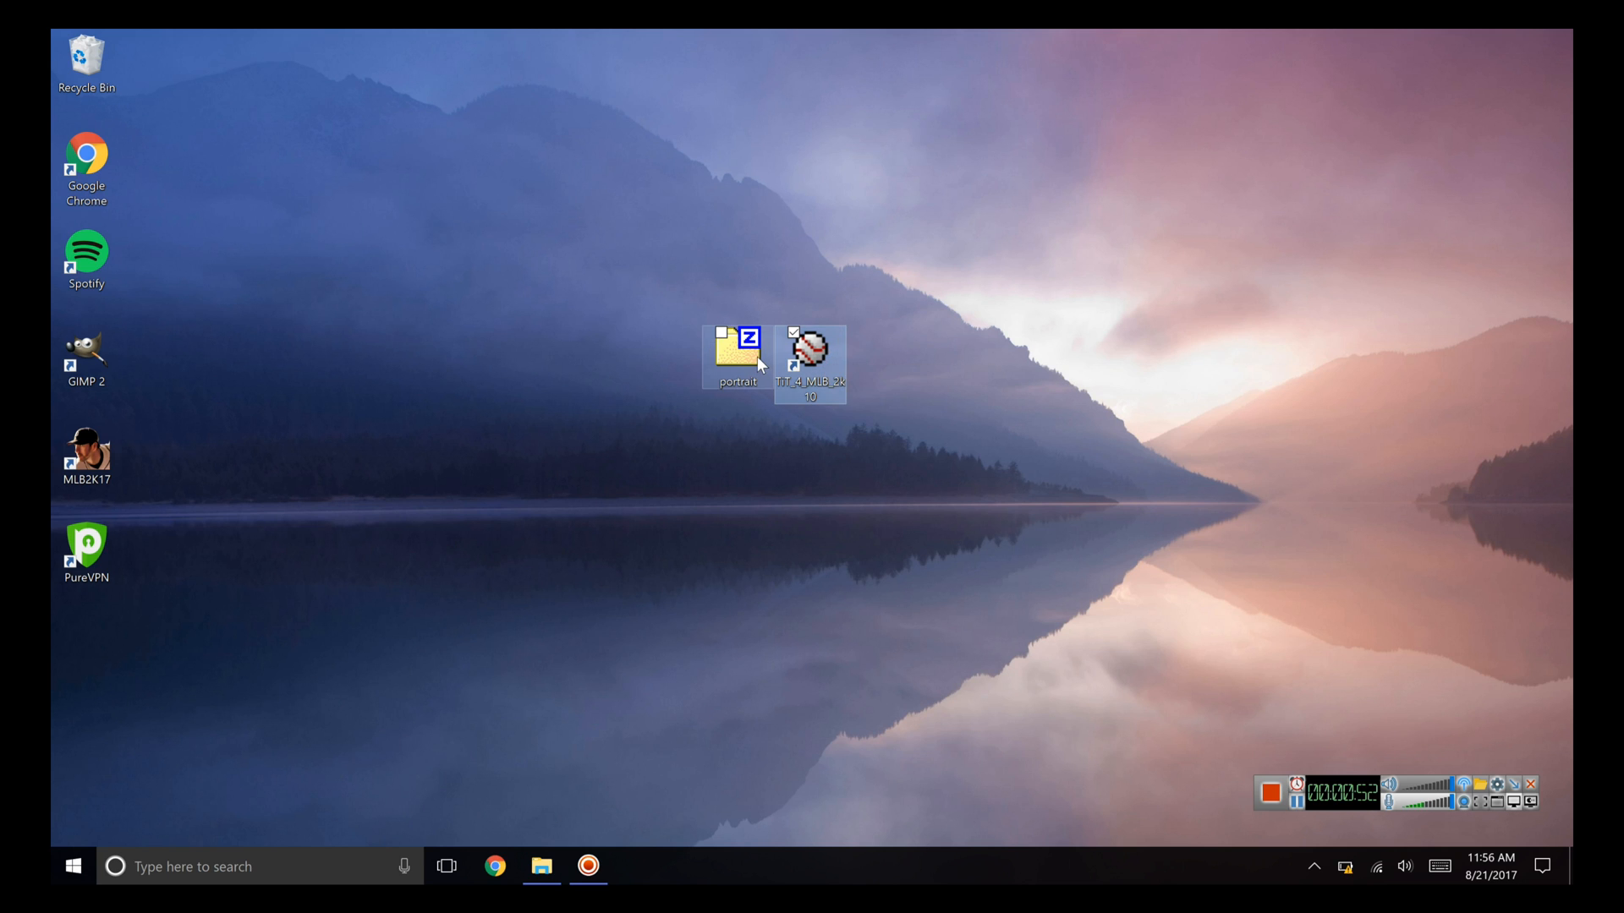
{"action": "left_click", "coordinate": [736, 338]}
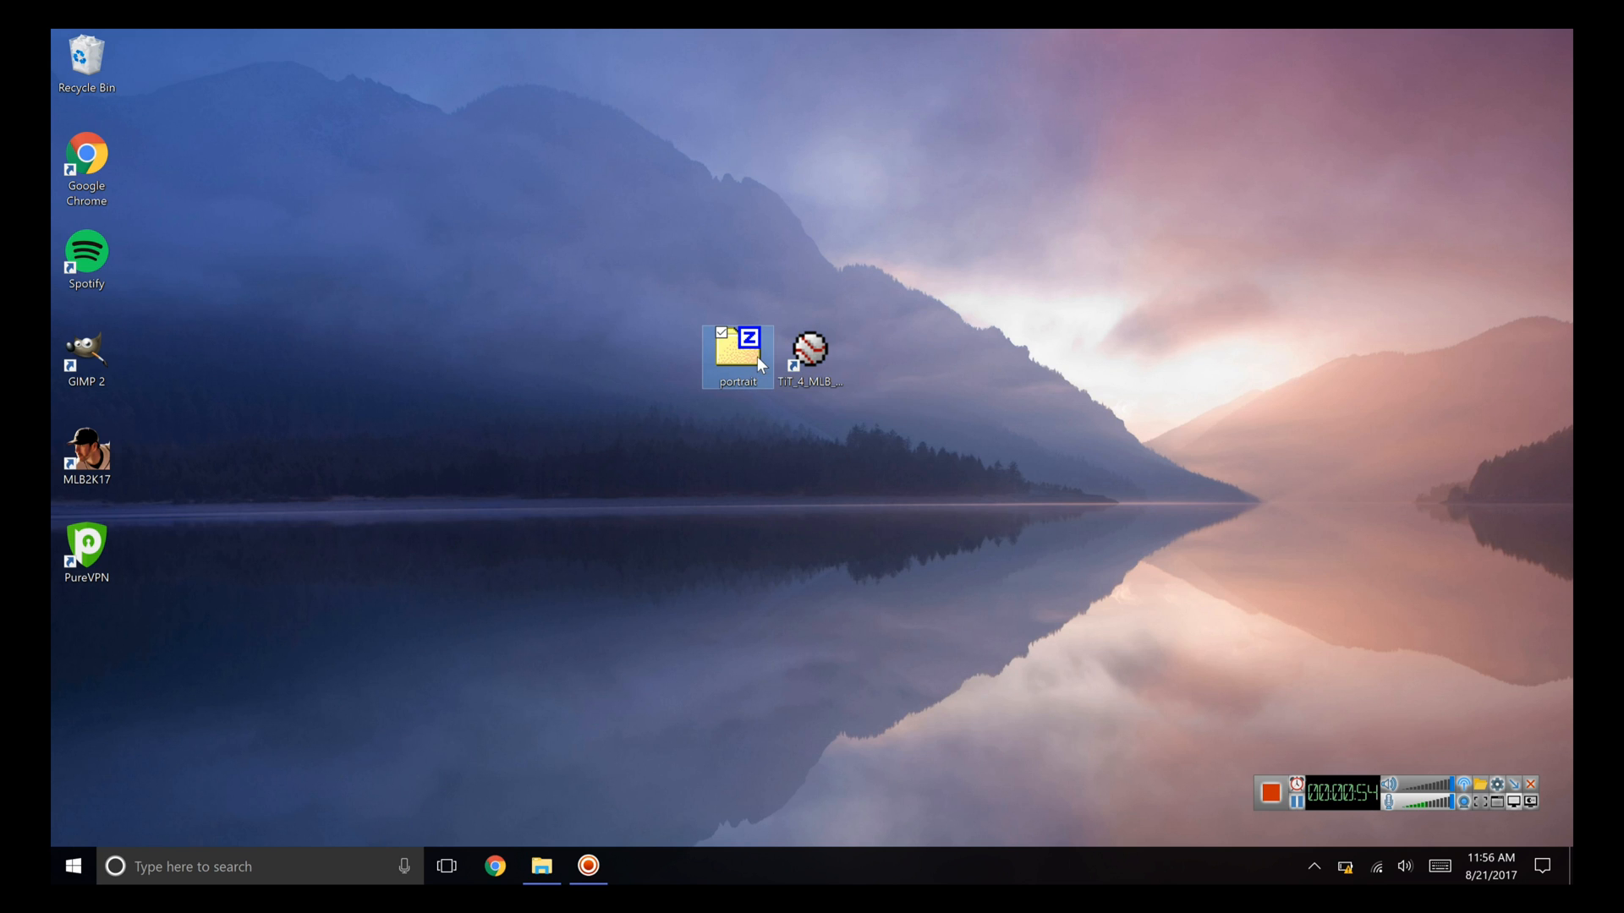
{"action": "mouse_move", "coordinate": [745, 310]}
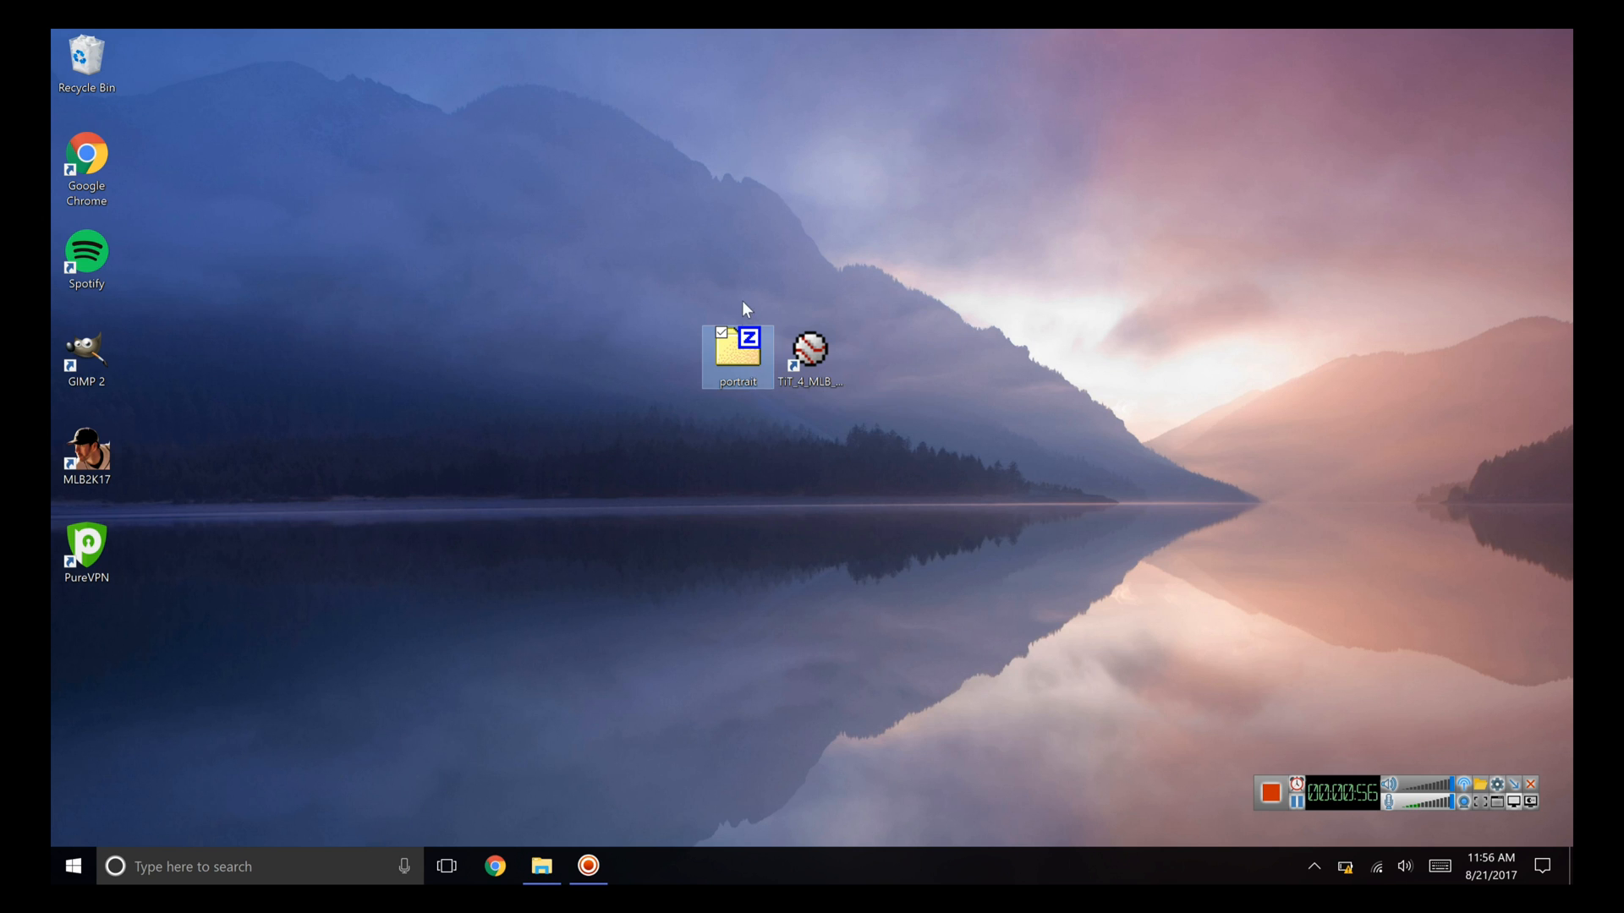
{"action": "left_click", "coordinate": [810, 357]}
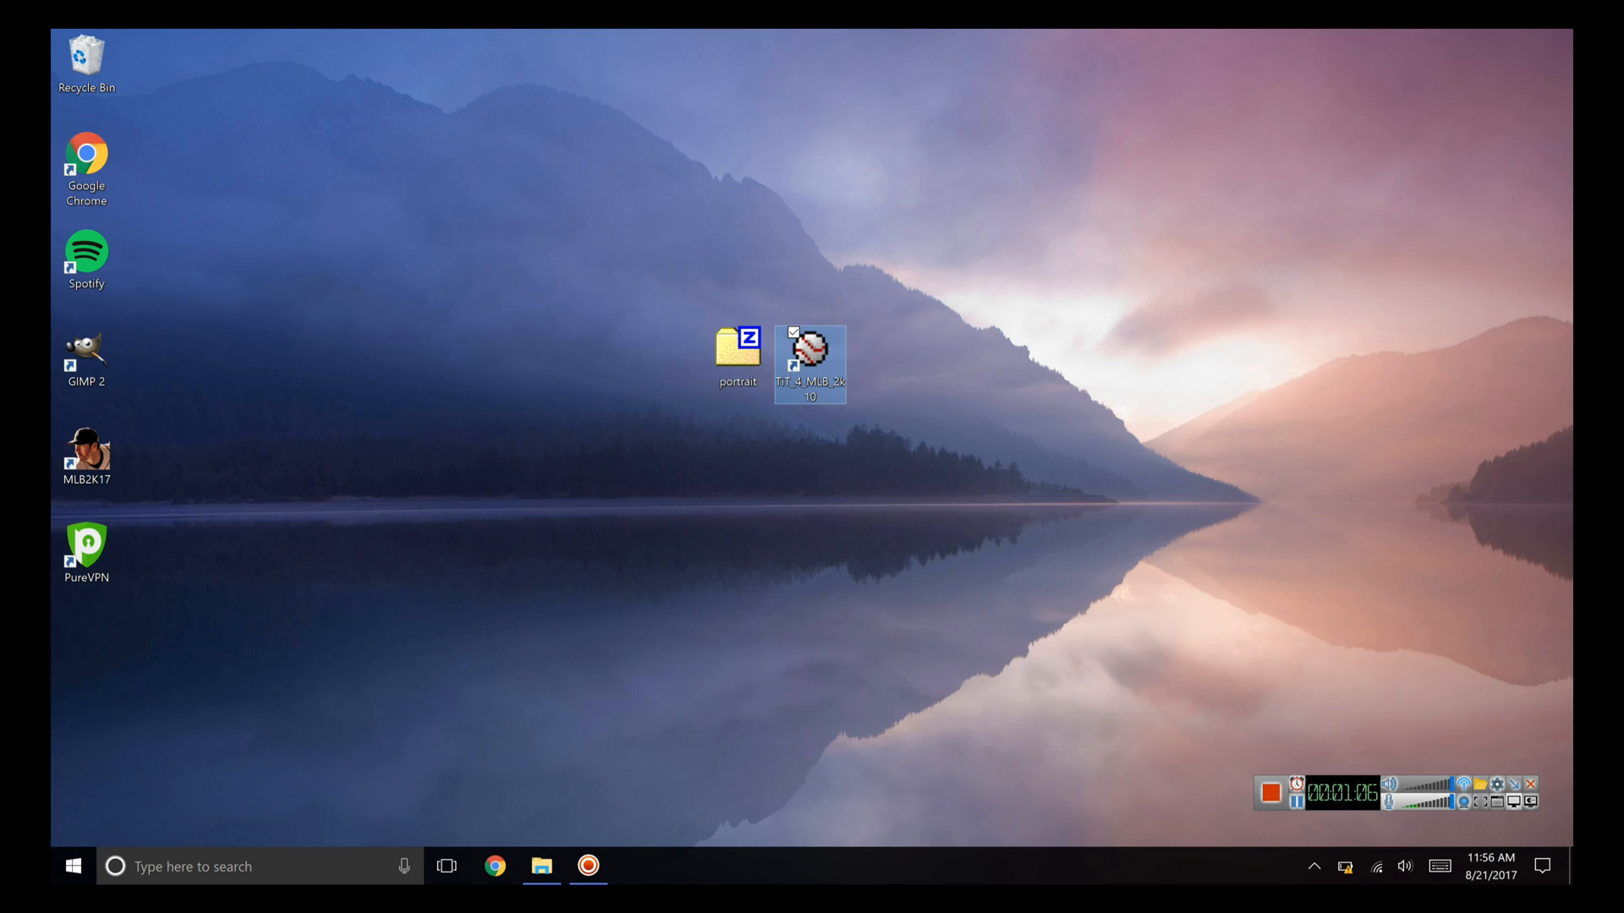
{"action": "double_click", "coordinate": [810, 366]}
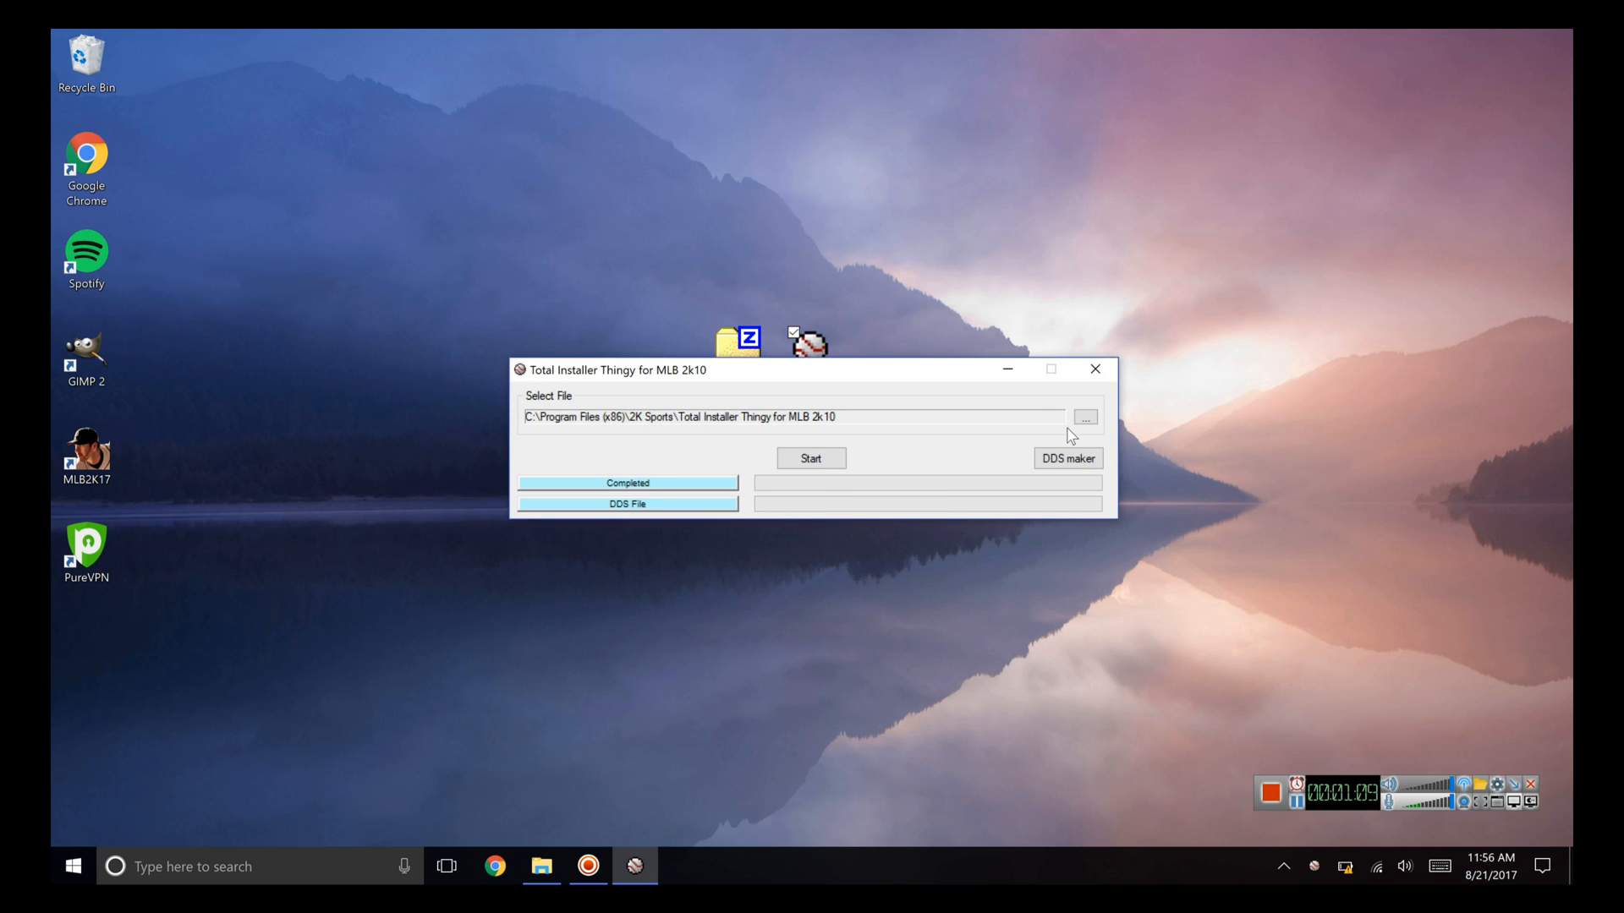
Install portrait.zip through the installer and dismiss the Finished notice
{"action": "left_click", "coordinate": [1084, 416]}
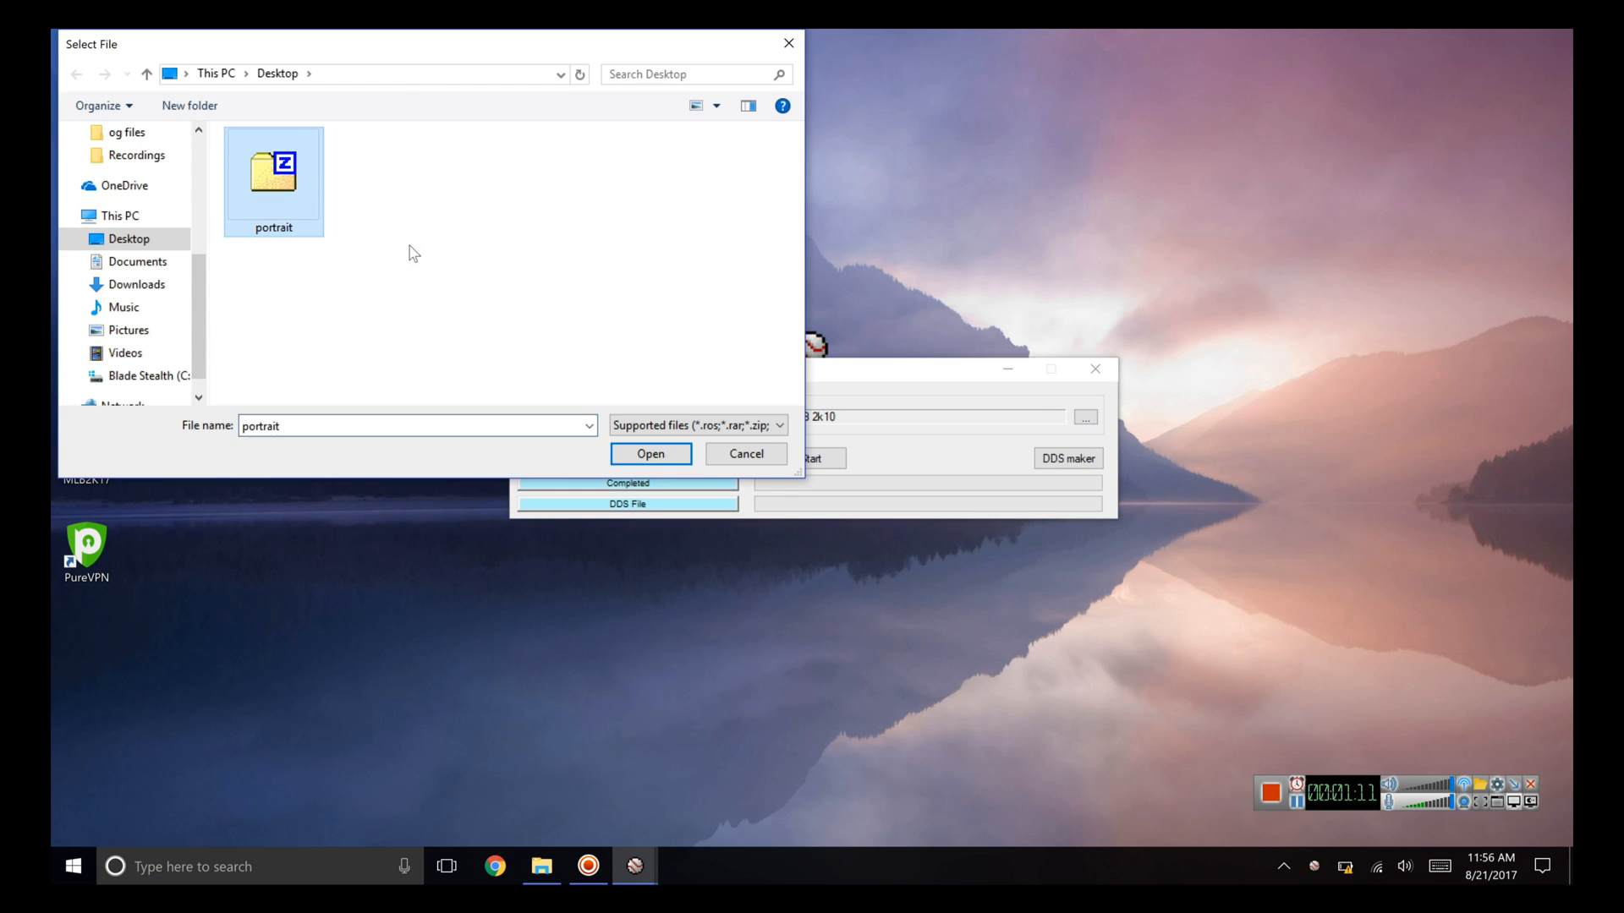
{"action": "left_click", "coordinate": [650, 454]}
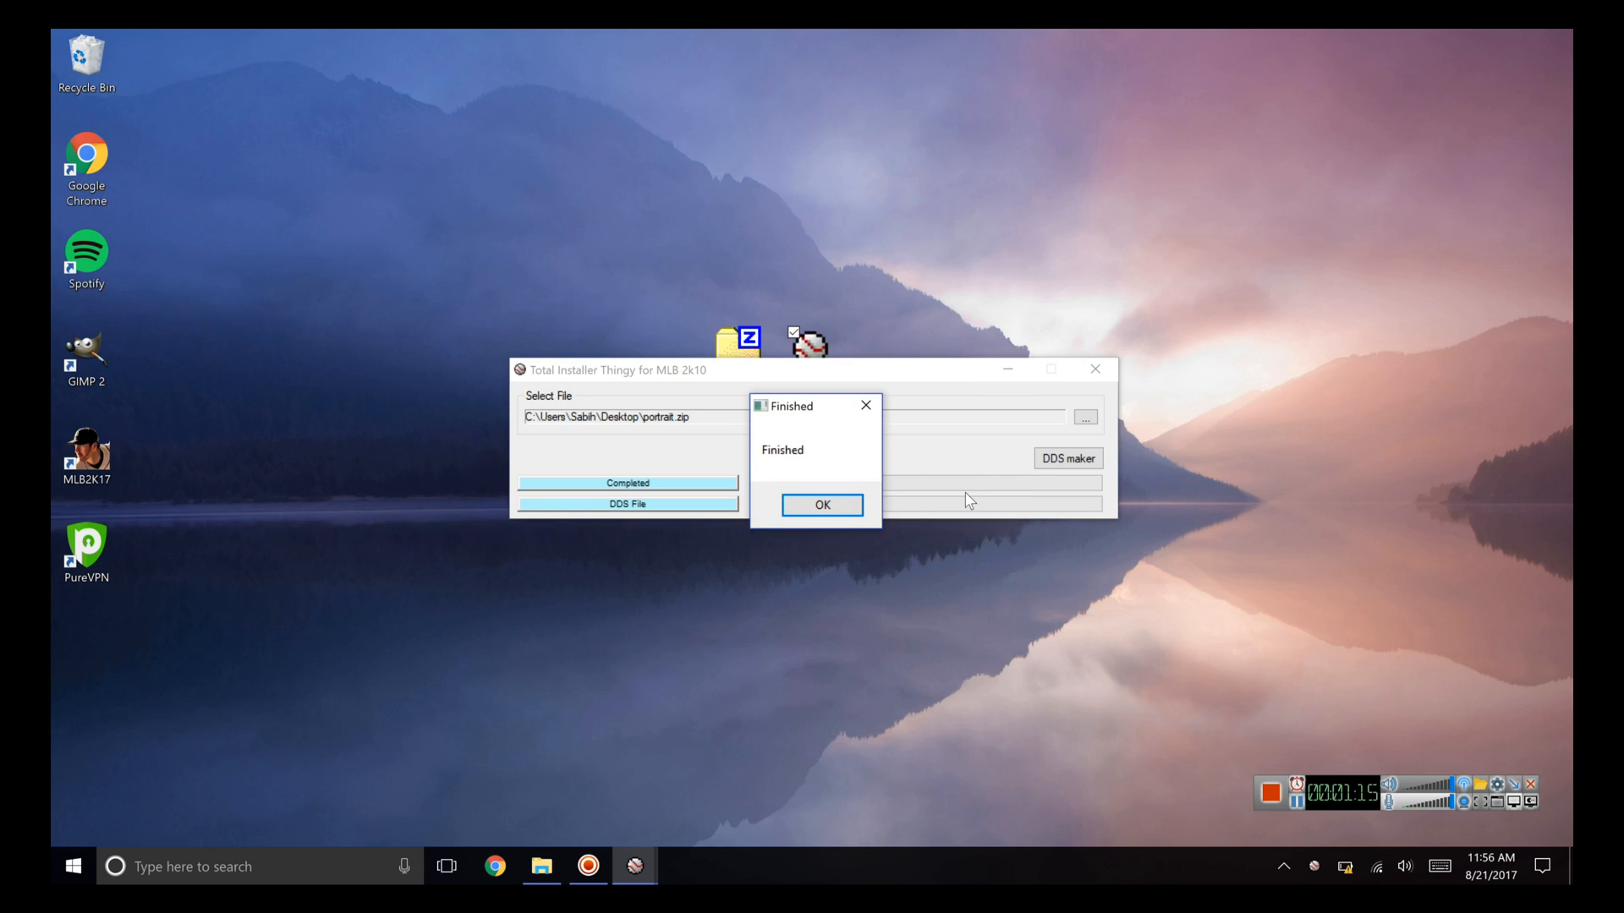
{"action": "left_click", "coordinate": [822, 506]}
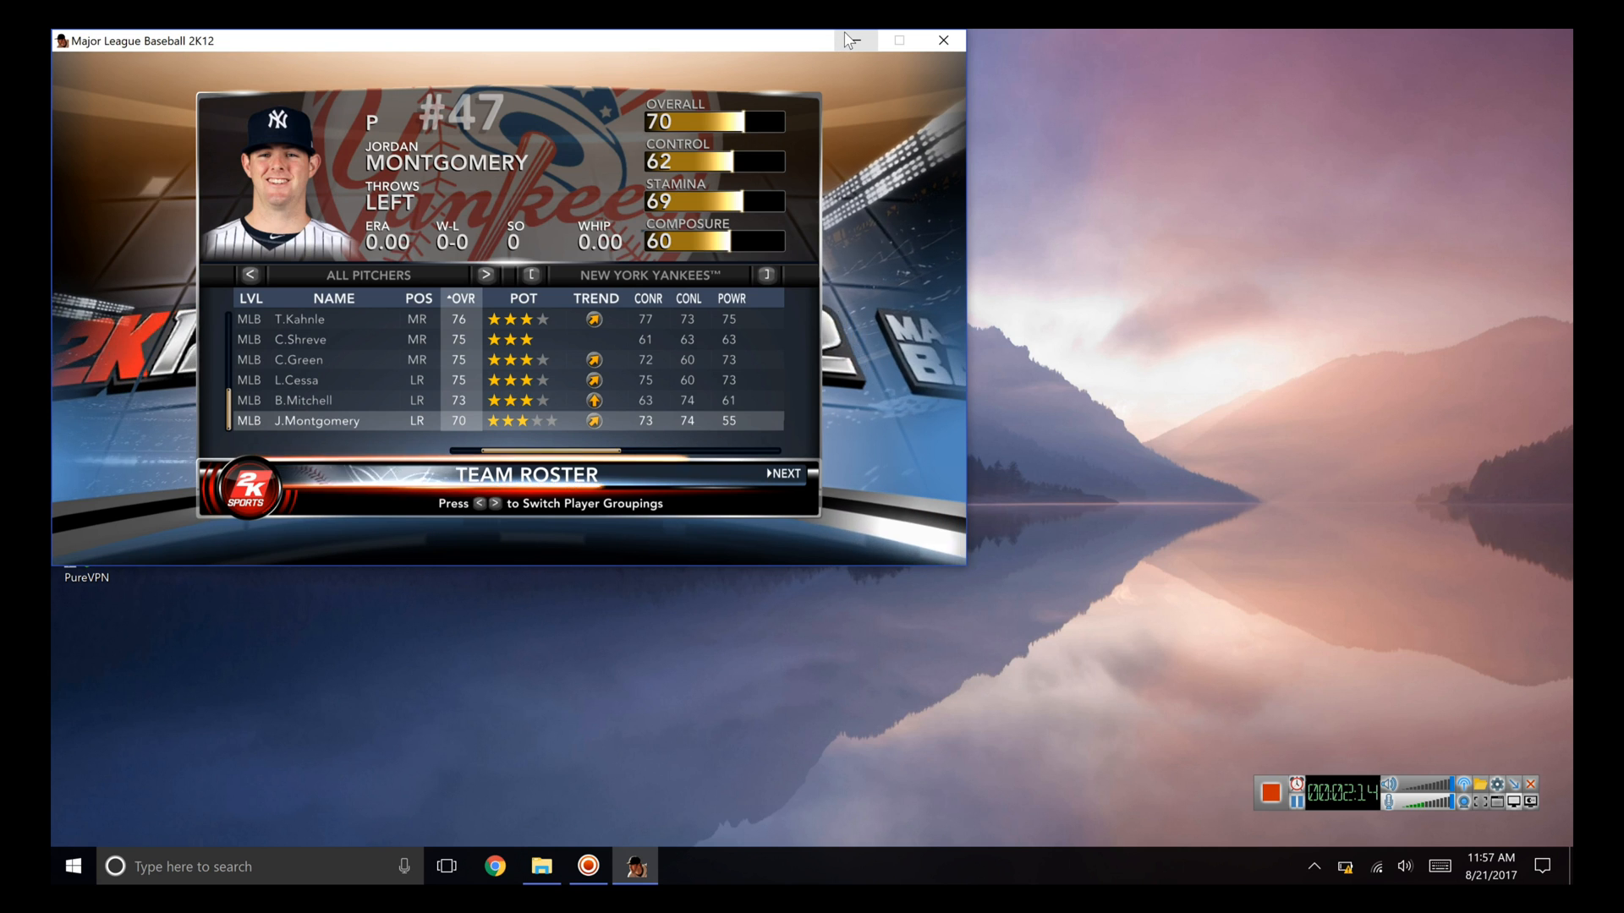
{"action": "mouse_move", "coordinate": [856, 40]}
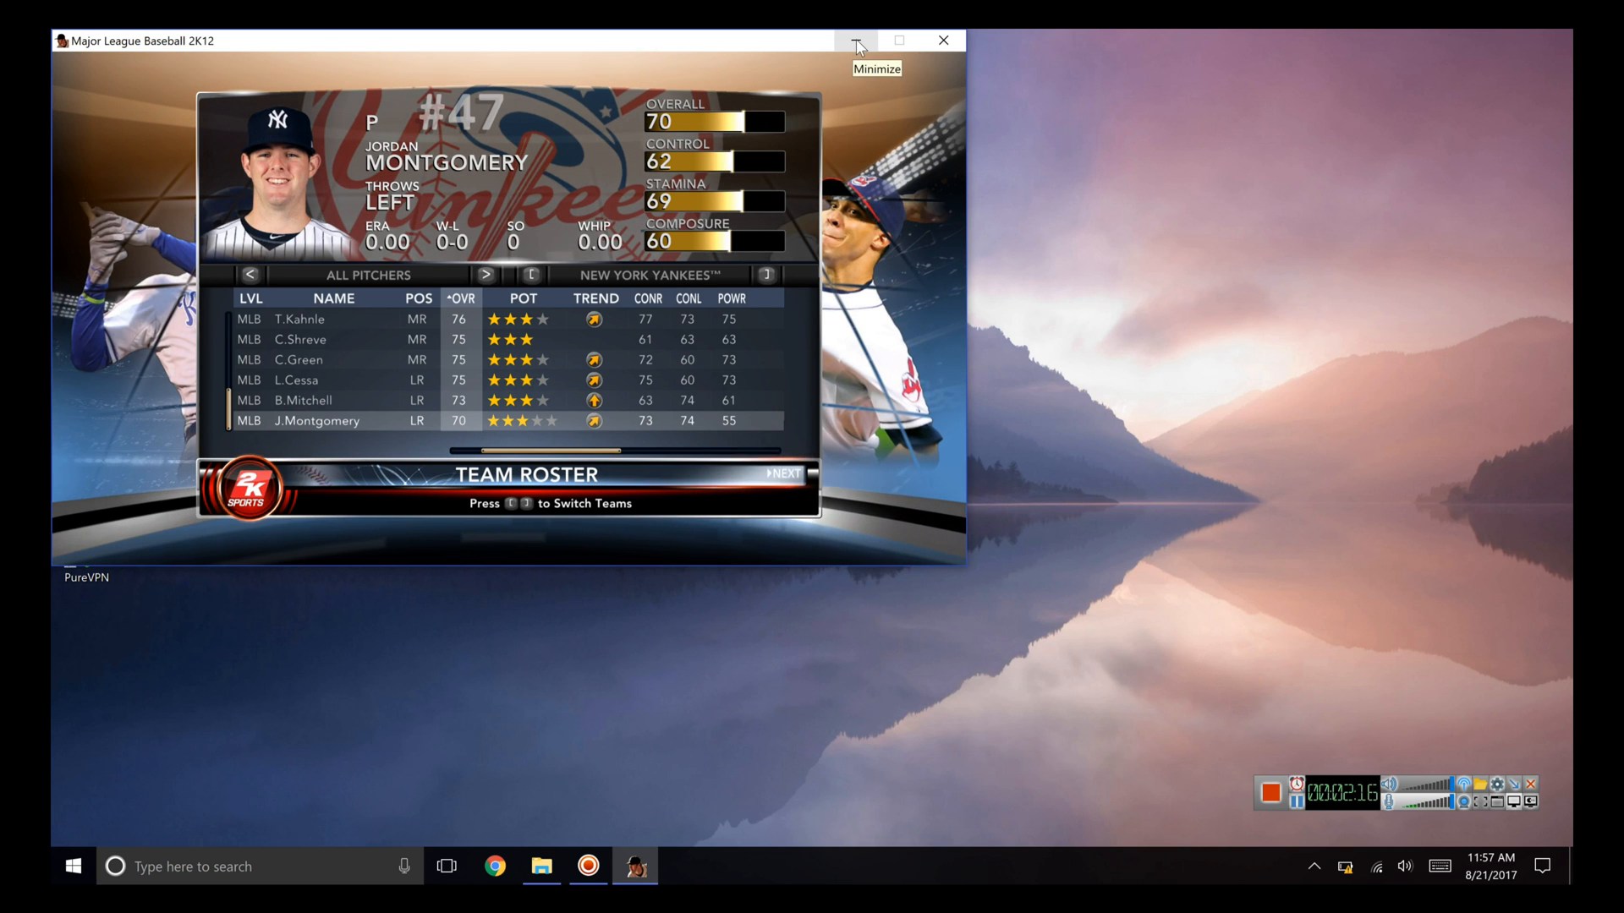
Minimize Major League Baseball 2K12 after confirming J.Montgomery's portrait in the Yankees pitchers roster
{"action": "left_click", "coordinate": [856, 41]}
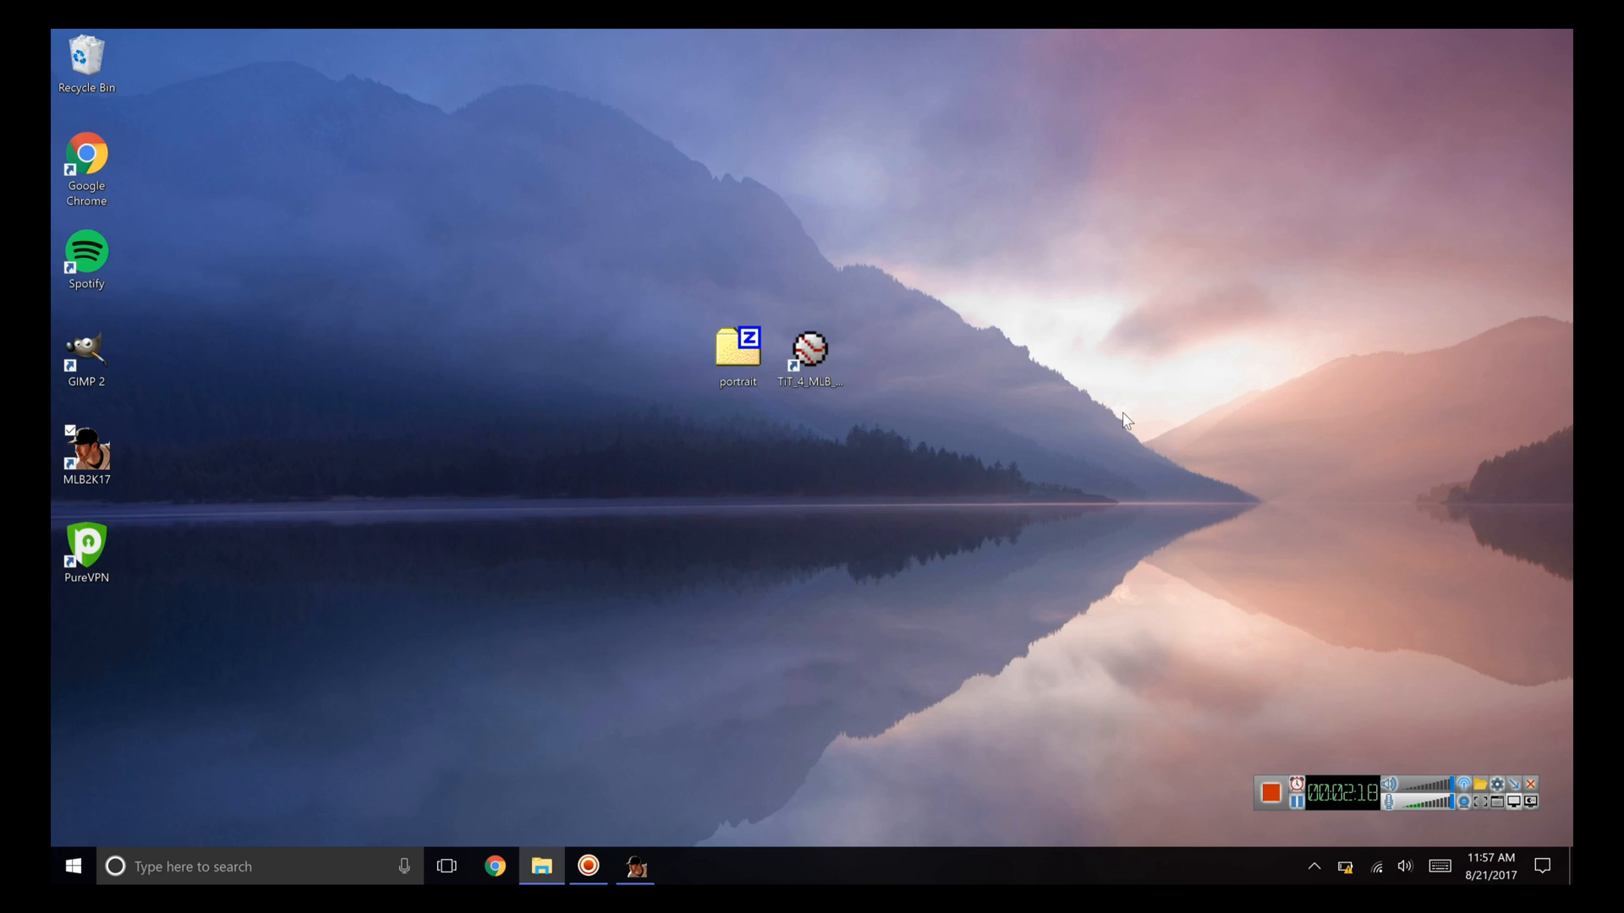
{"action": "mouse_move", "coordinate": [1129, 429]}
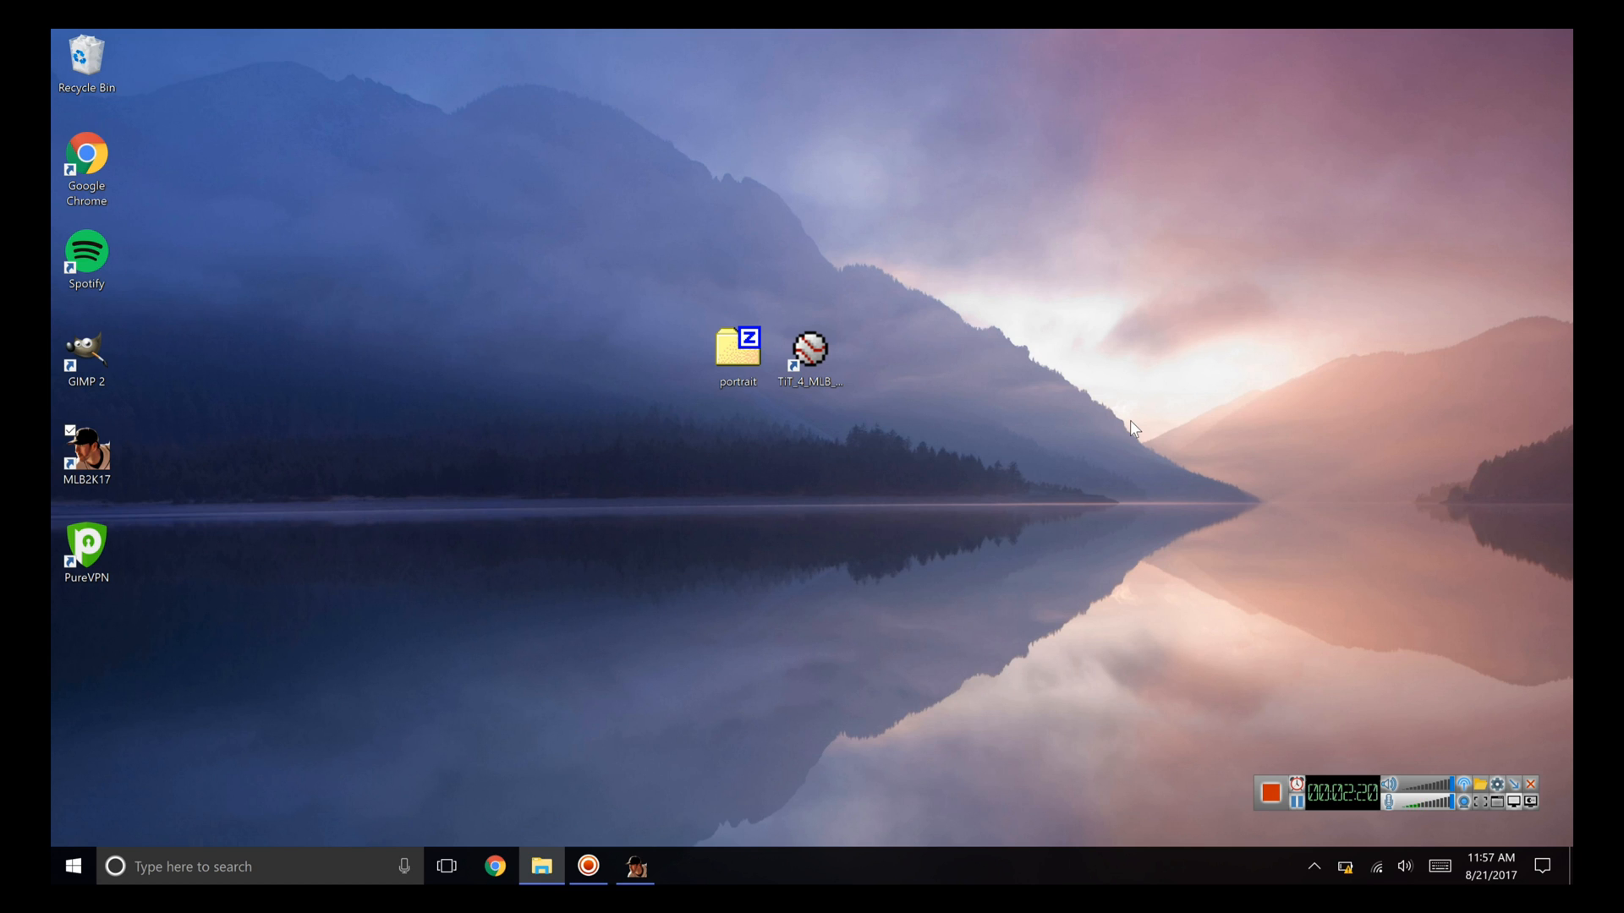
{"action": "mouse_move", "coordinate": [1196, 438]}
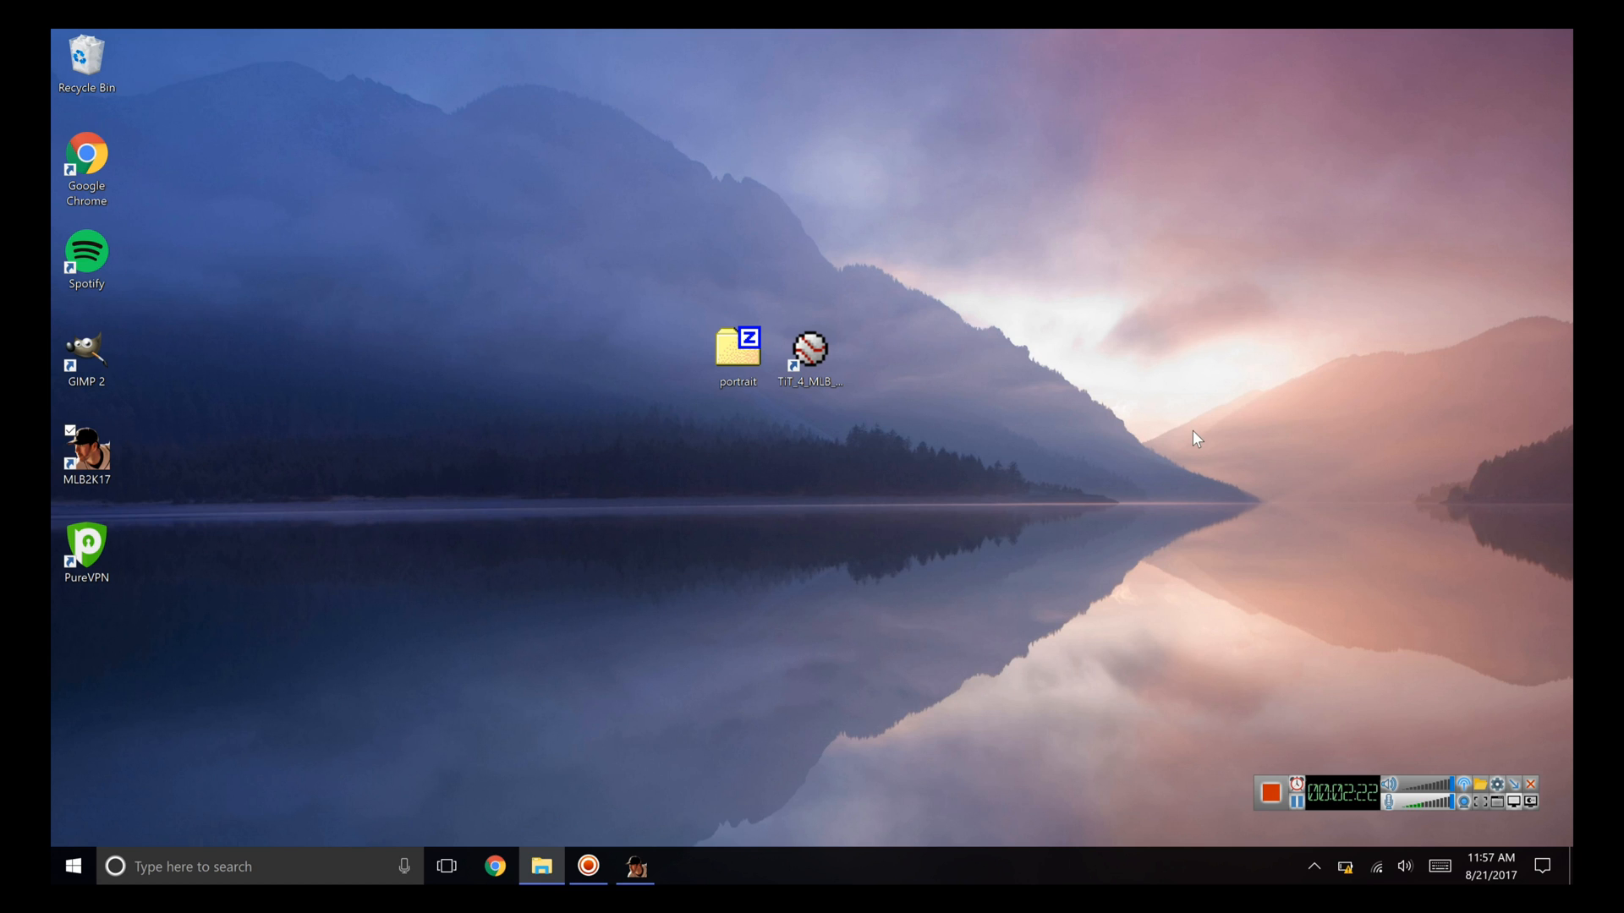
{"action": "mouse_move", "coordinate": [1218, 487]}
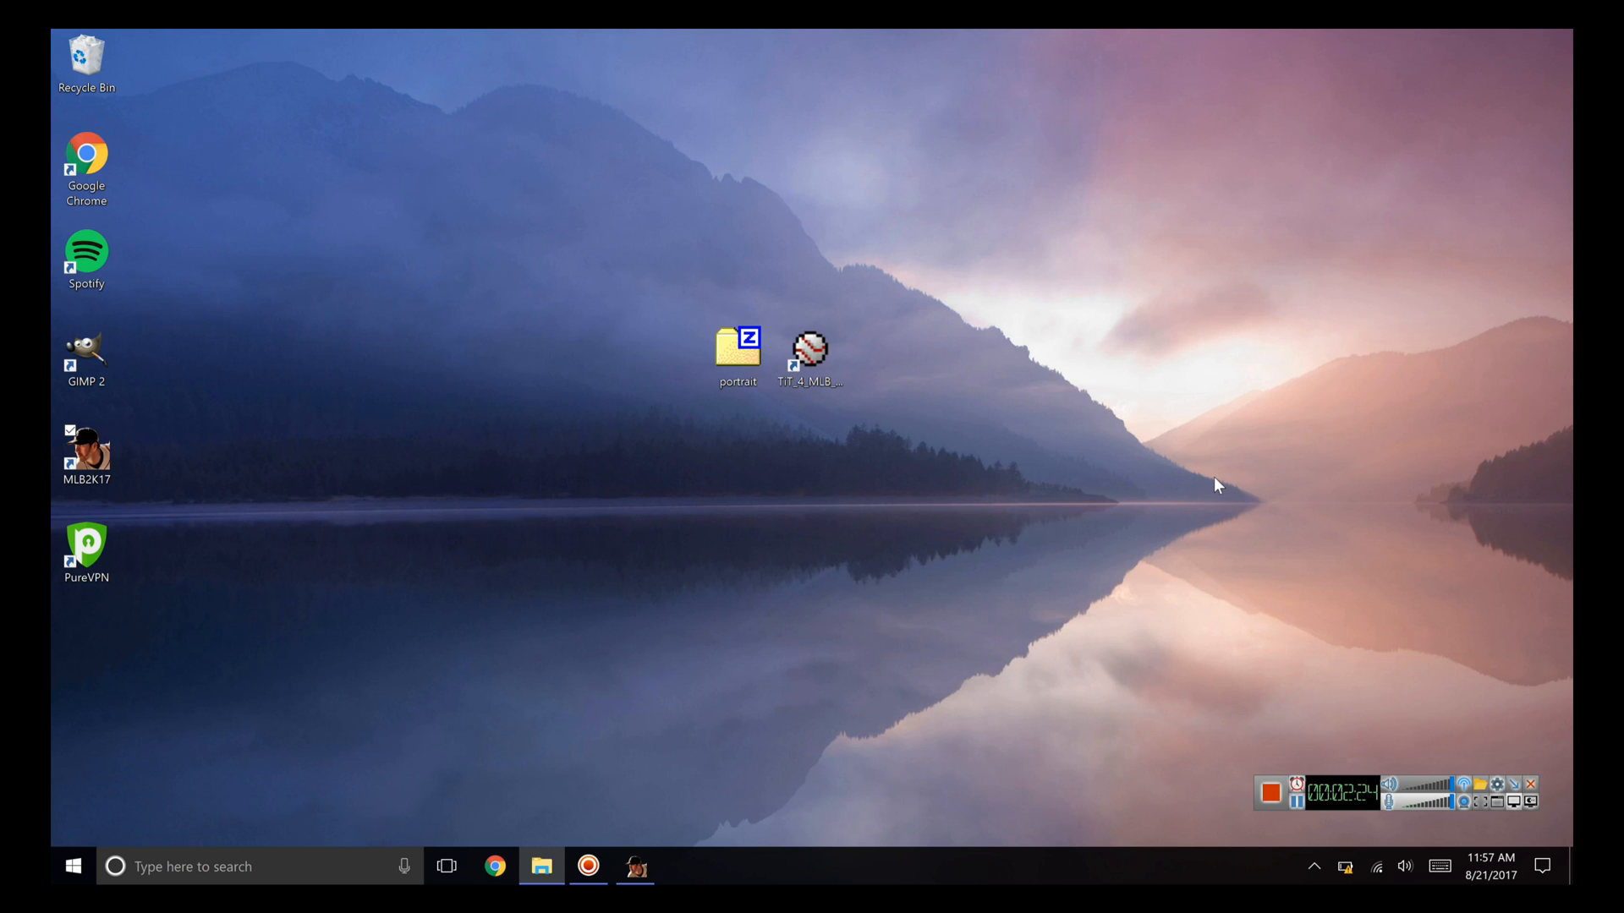